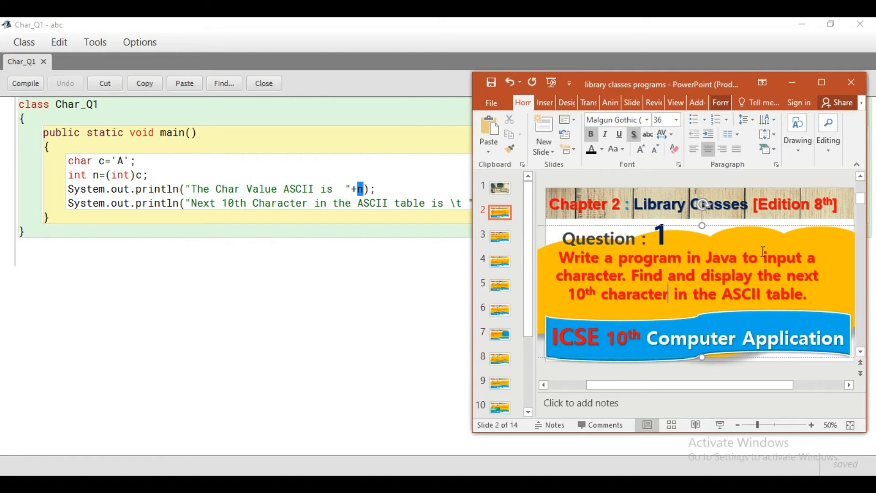
Step: Compile Char_Q1 and run main(), showing ASCII value 65 and 75 in the terminal
left_click_drag(763, 257, 629, 275)
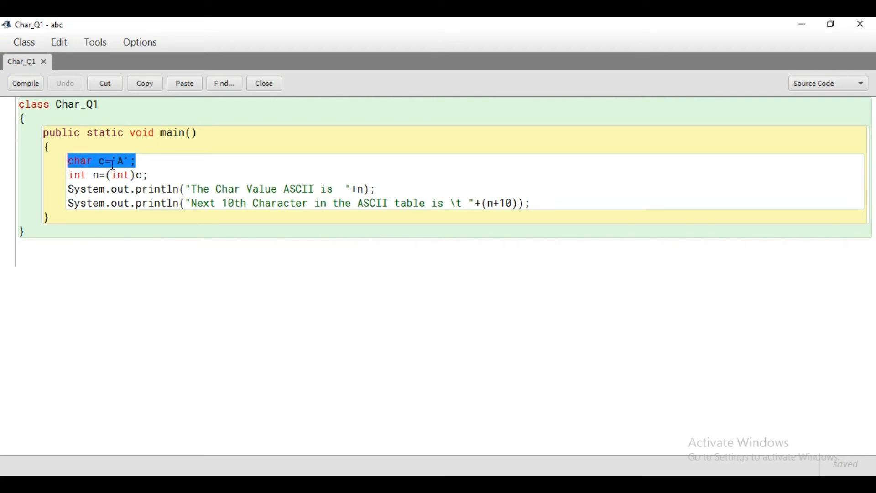
left_click(112, 160)
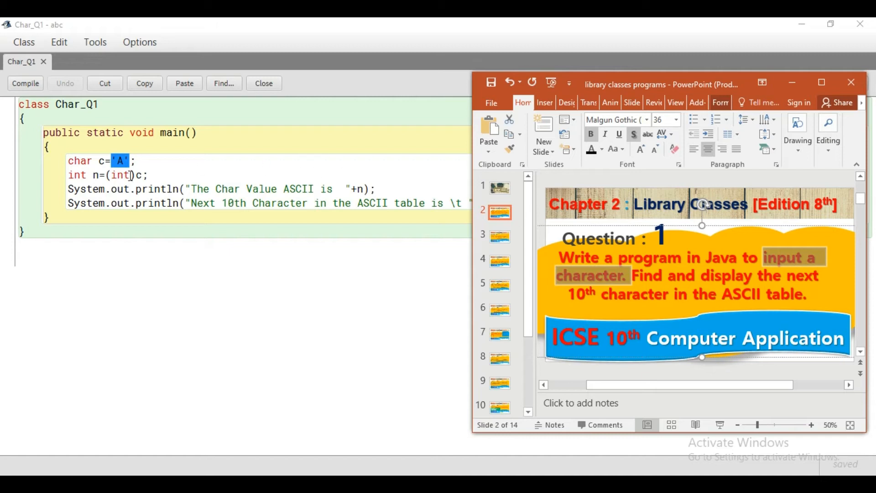
mouse_move(362, 176)
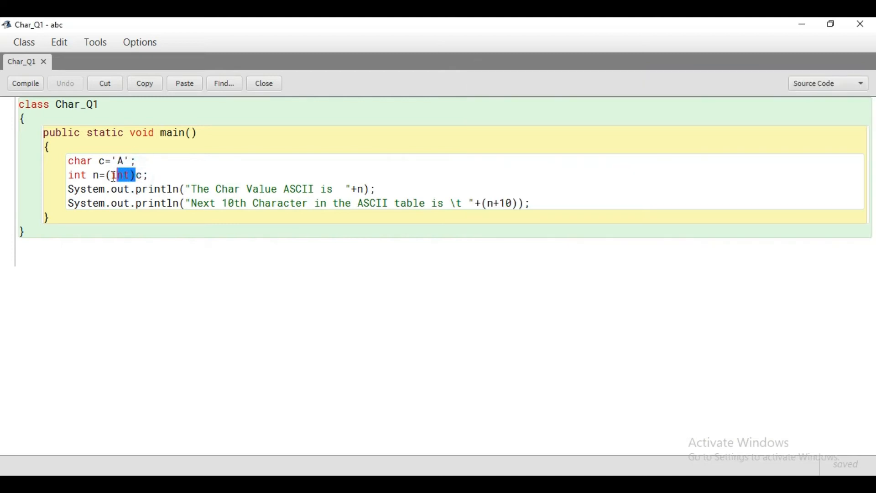
left_click(139, 176)
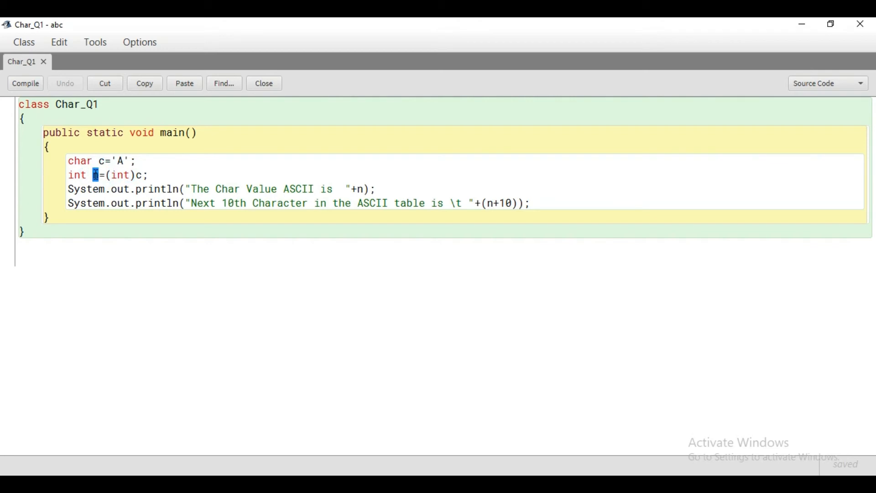
mouse_move(360, 178)
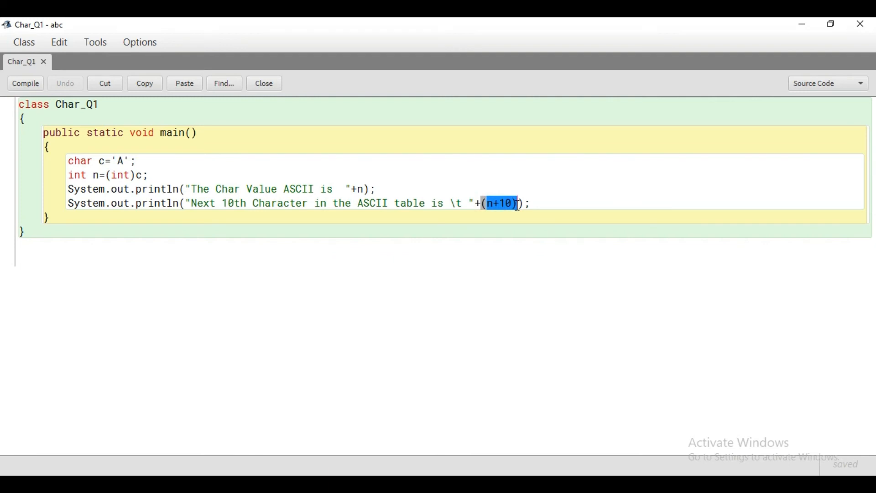
left_click(26, 83)
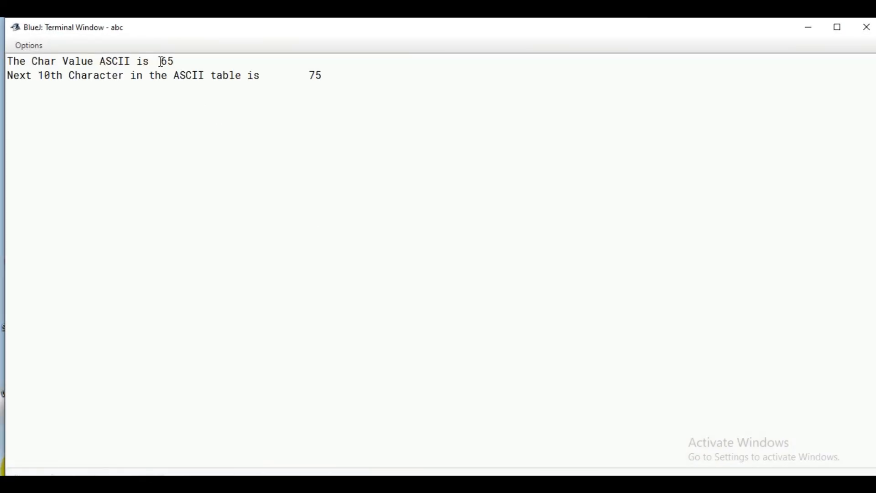
double_click(166, 61)
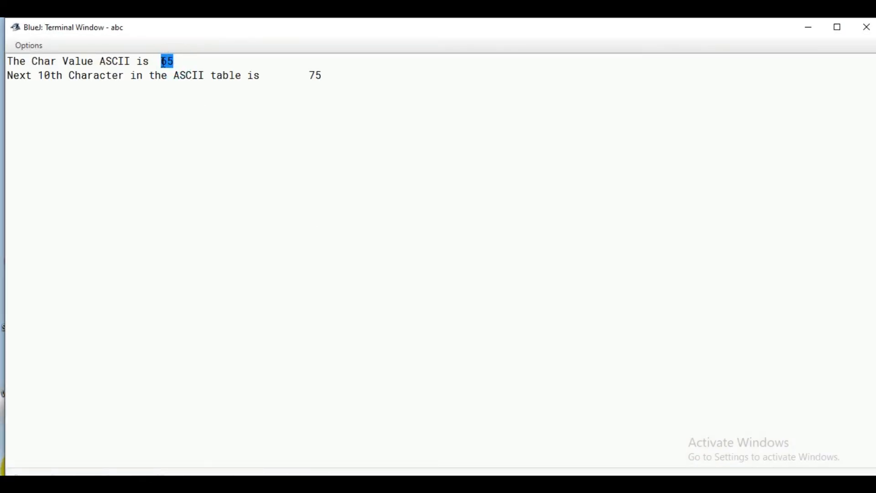